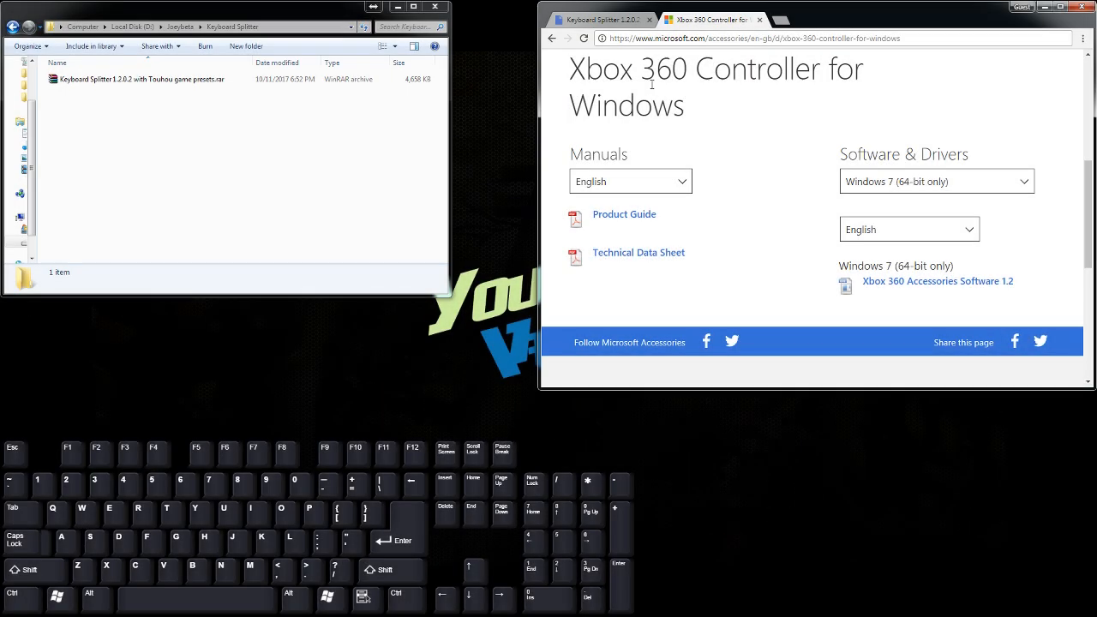
mouse_move(568, 70)
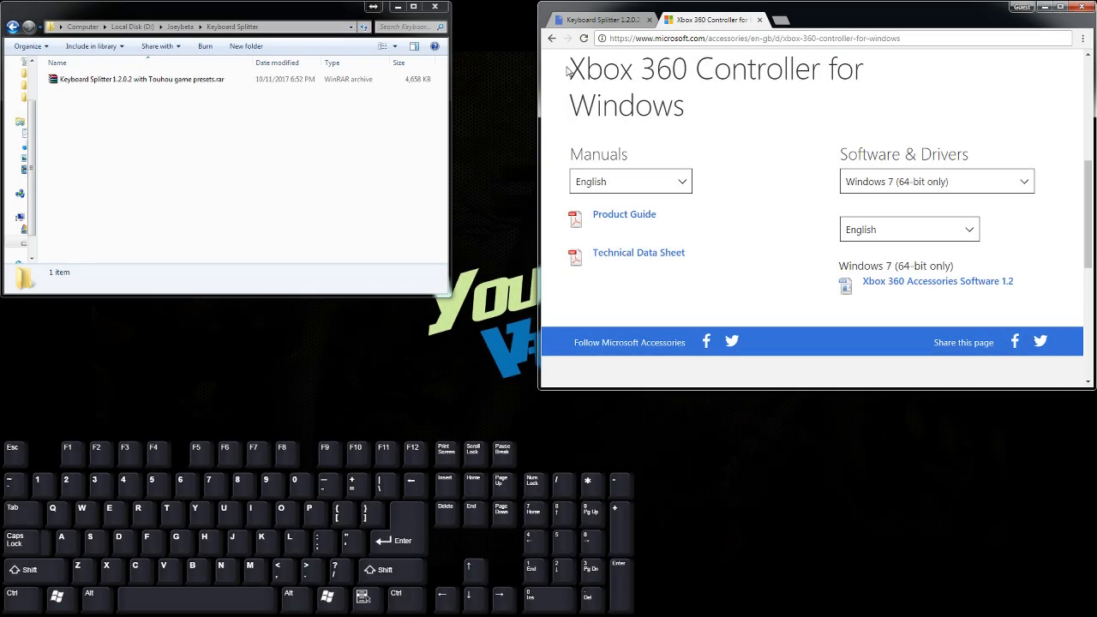
mouse_move(918, 177)
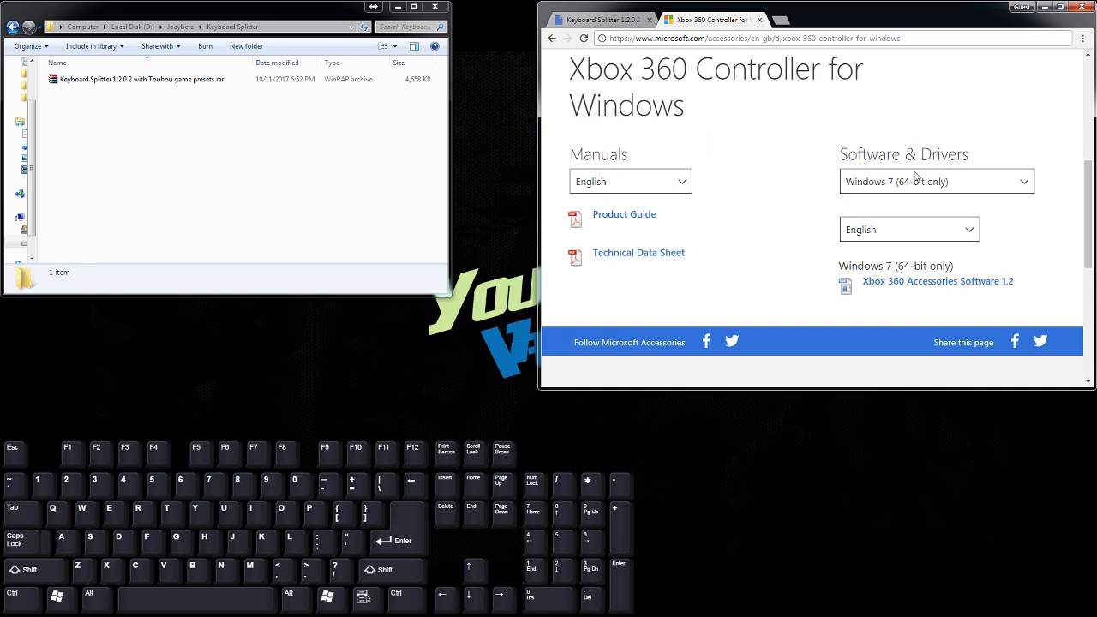
mouse_move(930, 185)
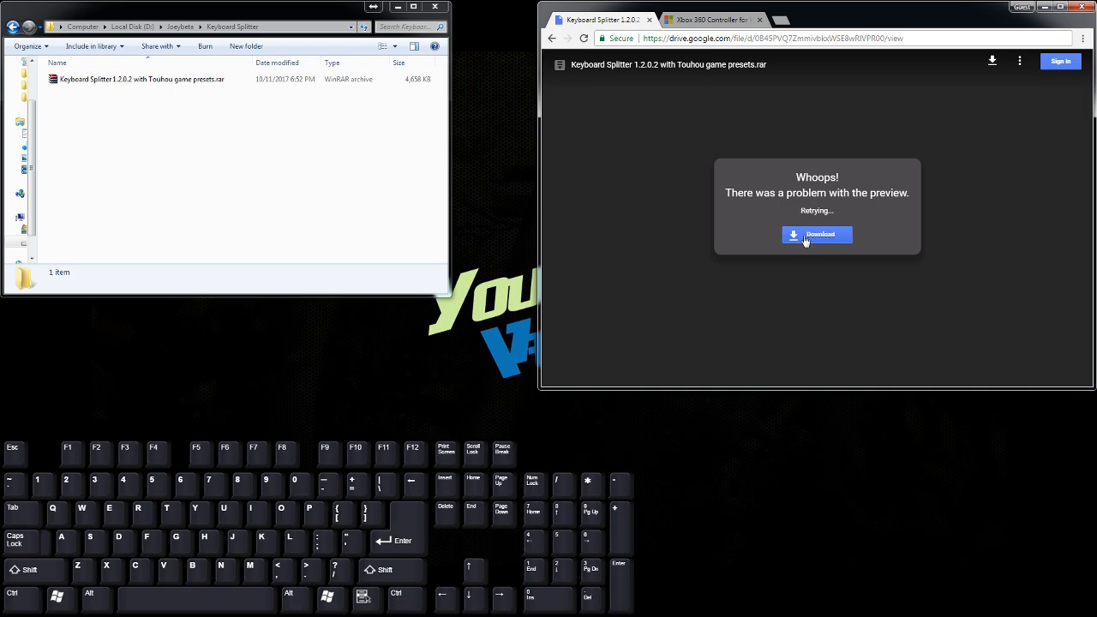
Extract the Touhou preset .rar in place, then send the archive to the Recycle Bin
click(141, 79)
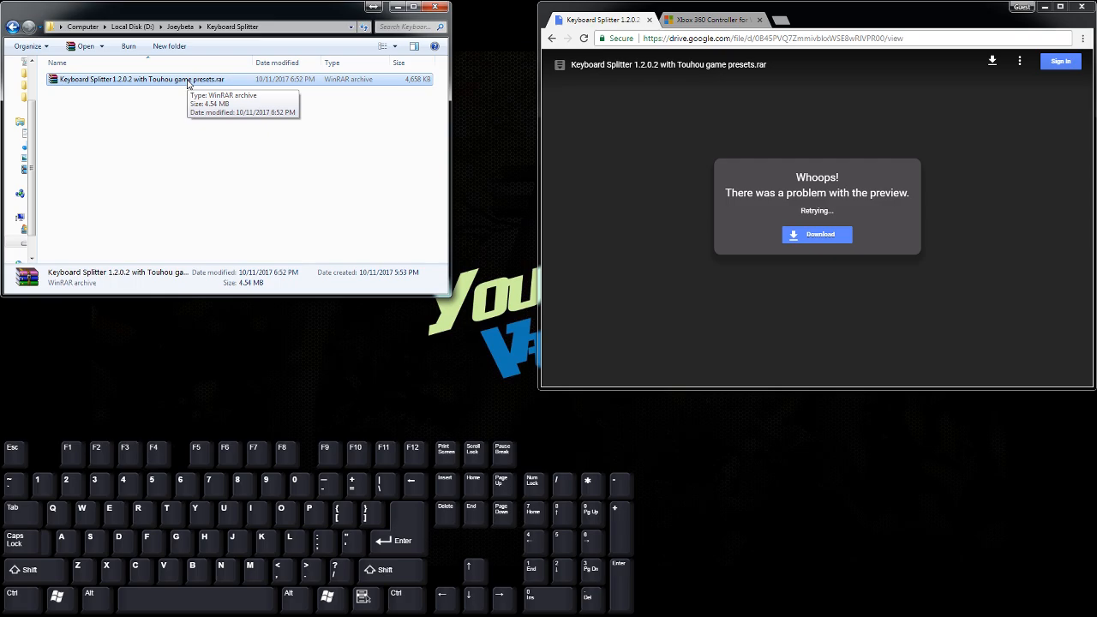
right_click(137, 79)
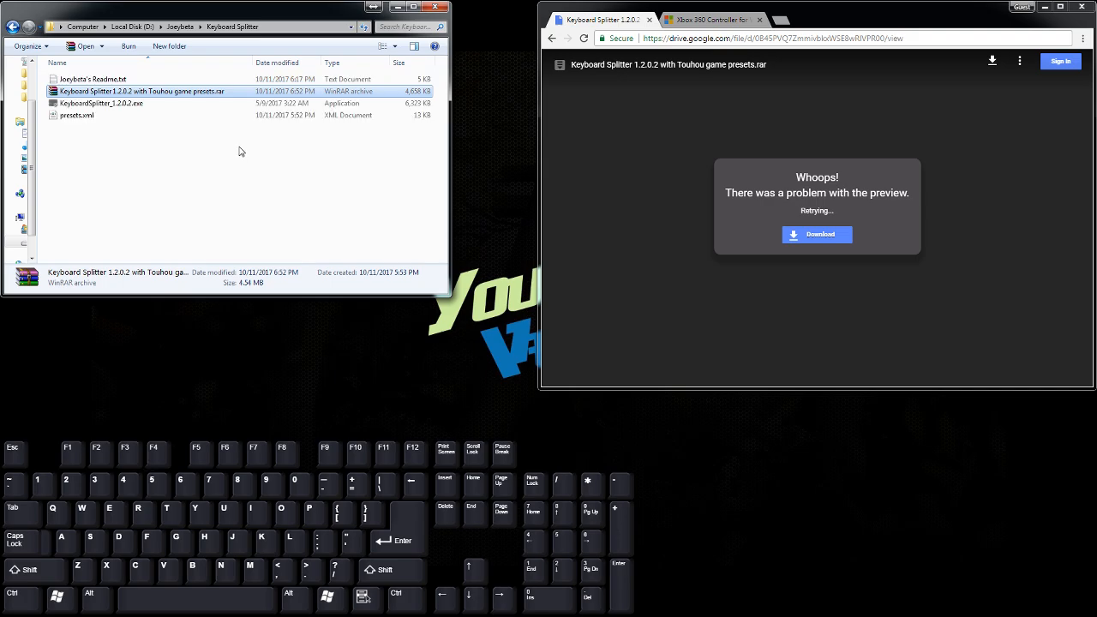
key(Delete)
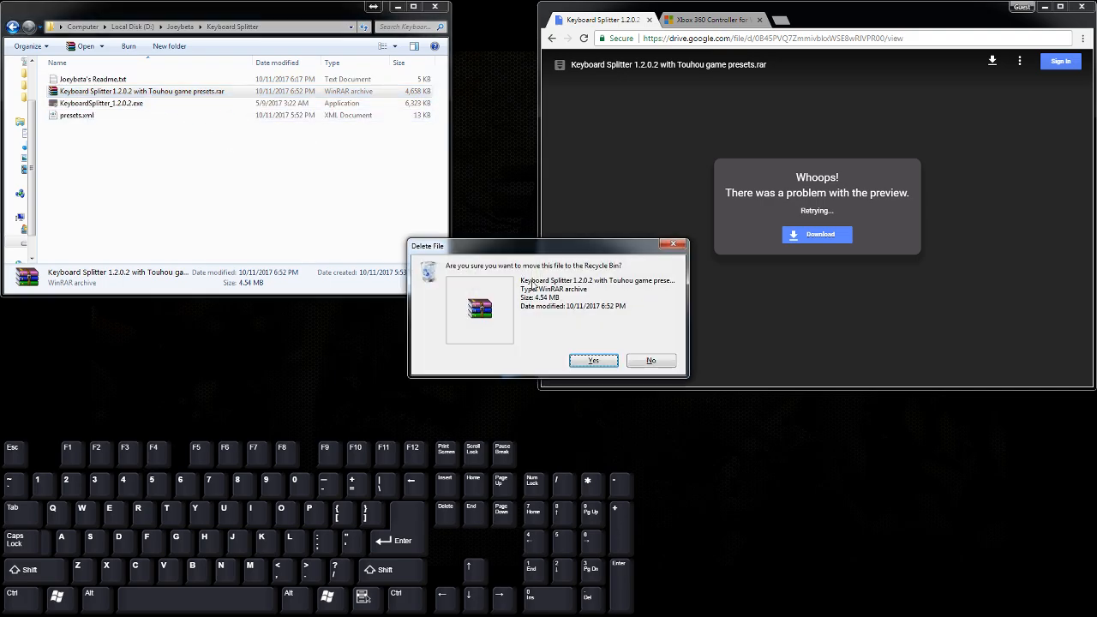
click(593, 360)
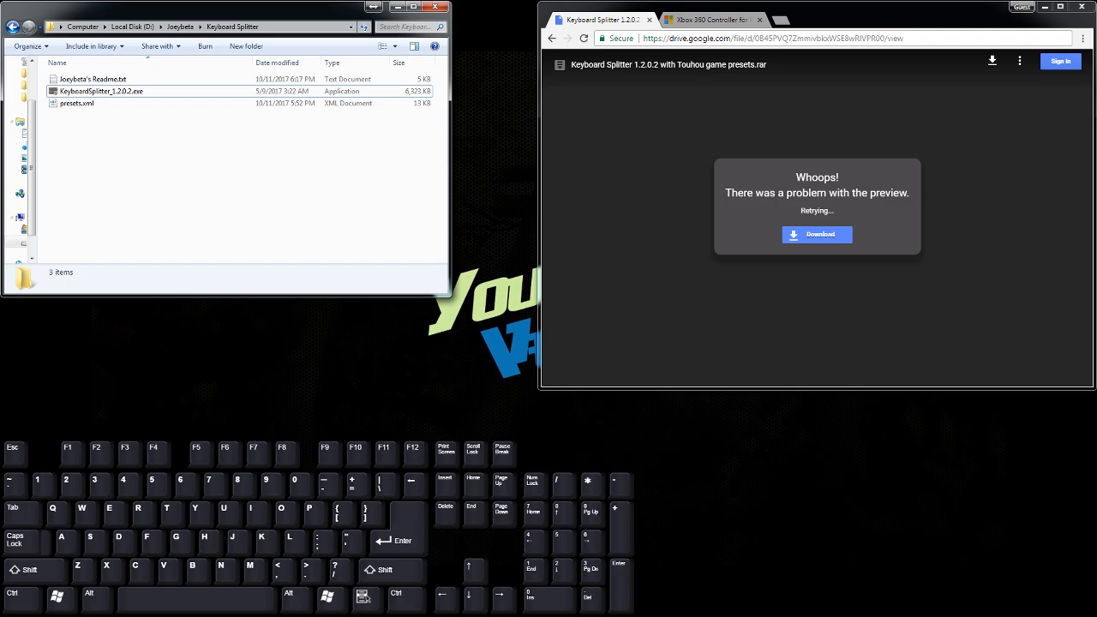
Run KeyboardSplitter_1.2.0.2.exe and accept installing the Interception driver, reaching the reboot prompt
click(99, 91)
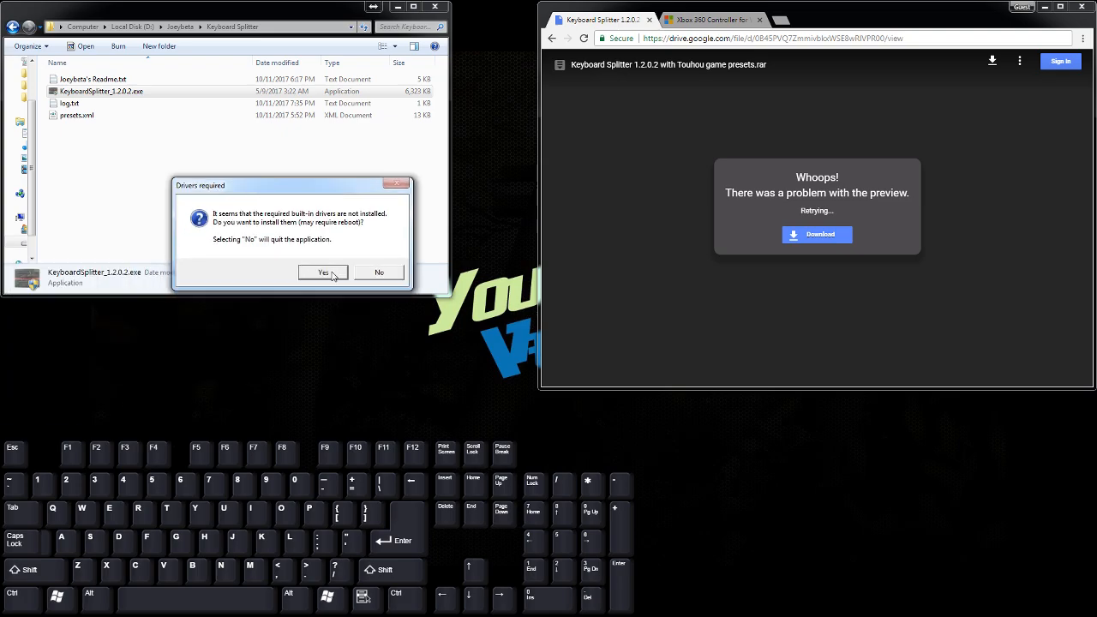
click(323, 272)
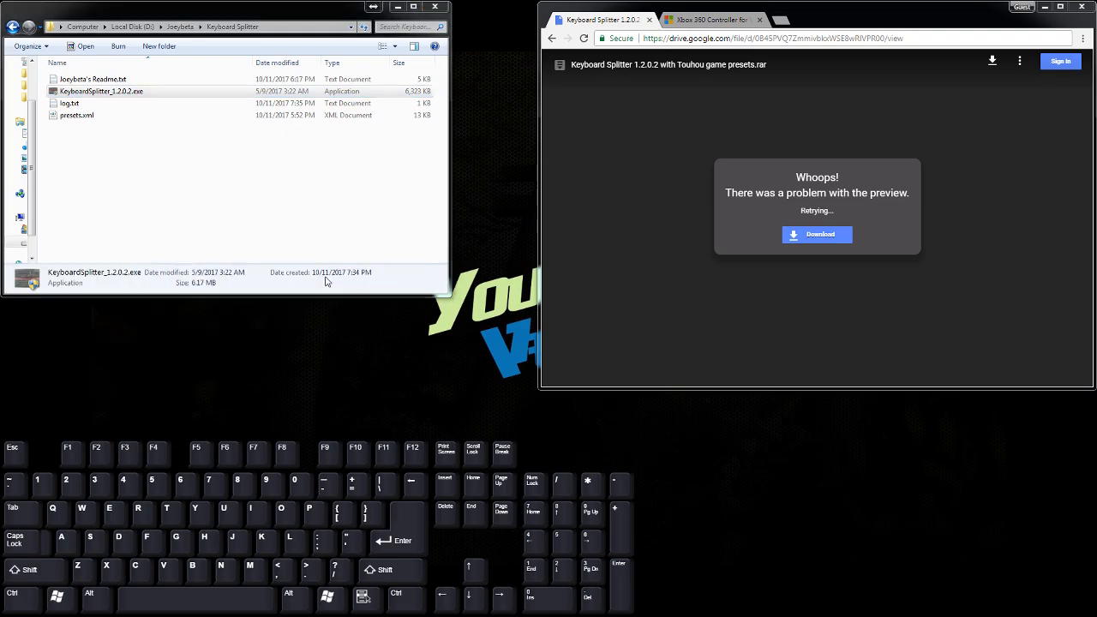
mouse_move(607, 343)
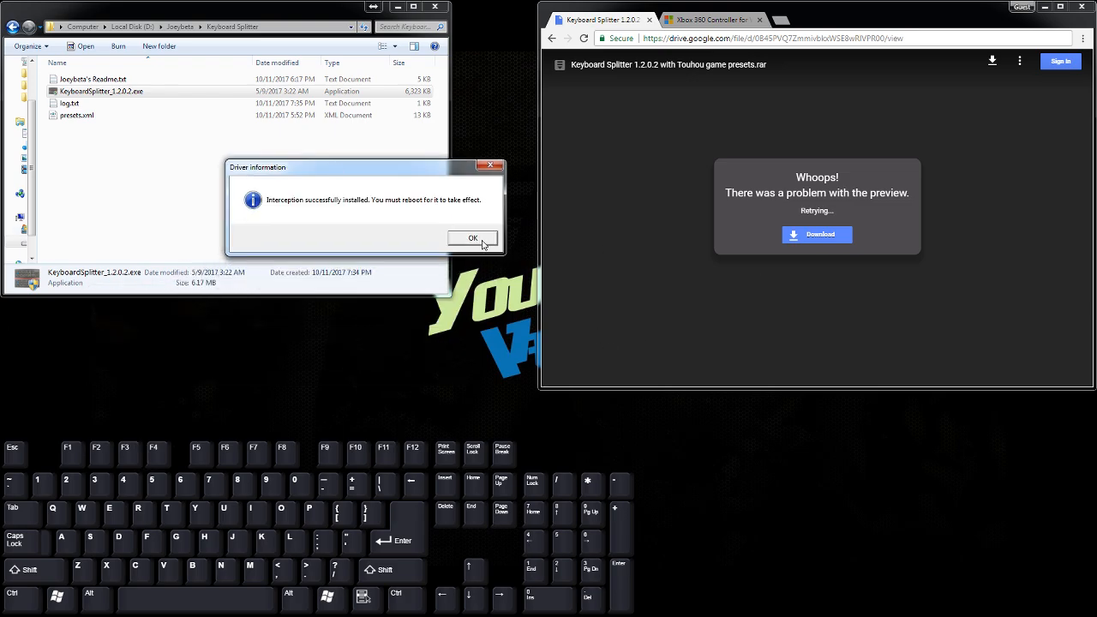
click(472, 239)
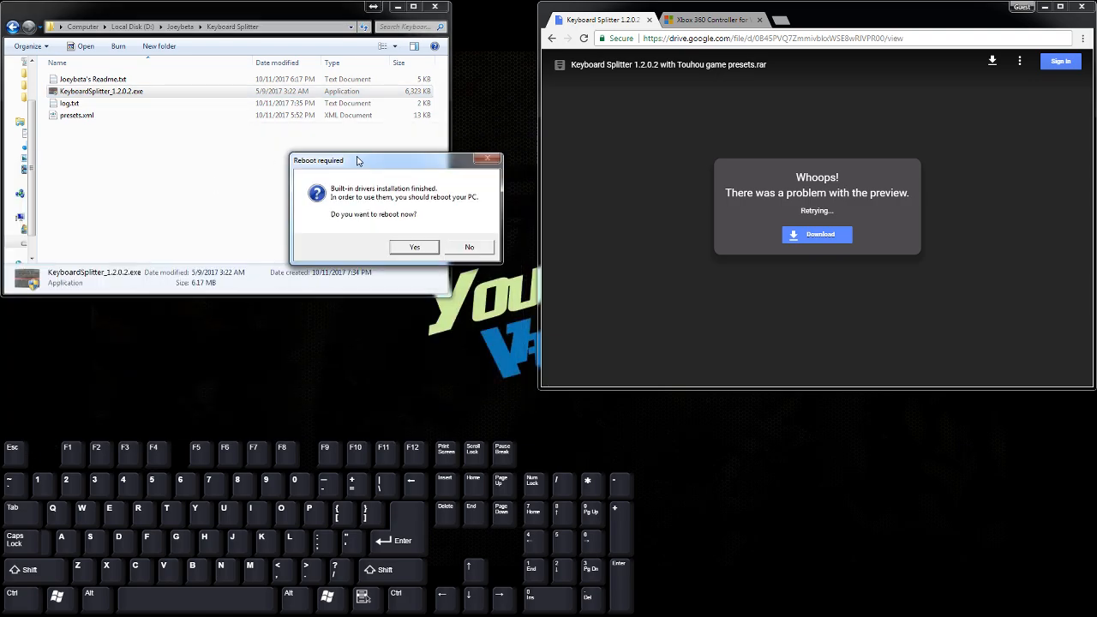
drag(358, 161, 289, 145)
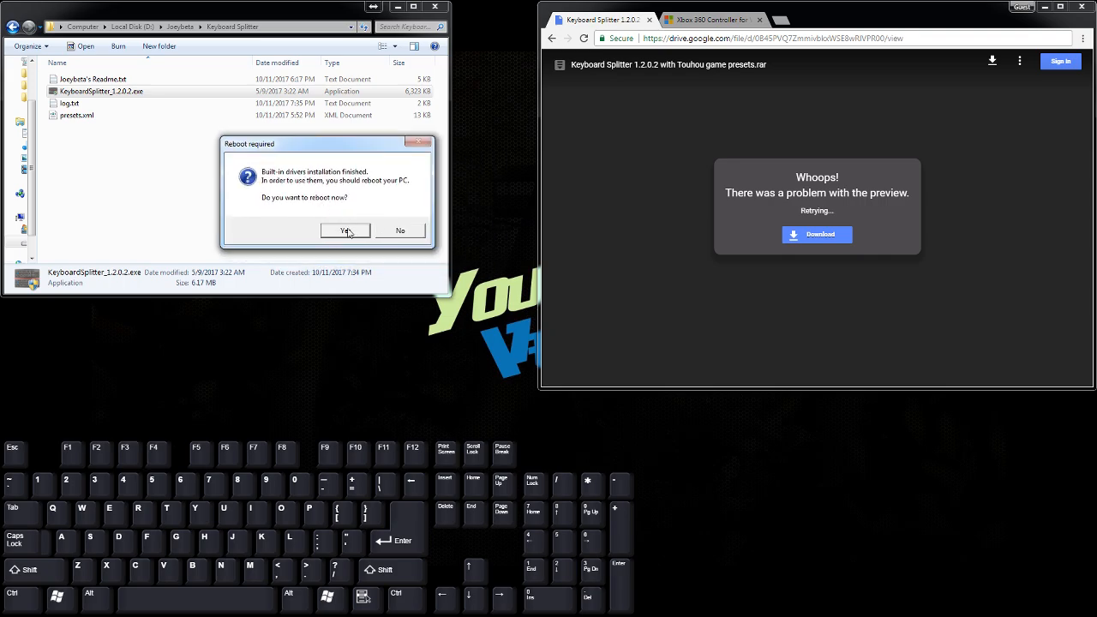
mouse_move(387, 228)
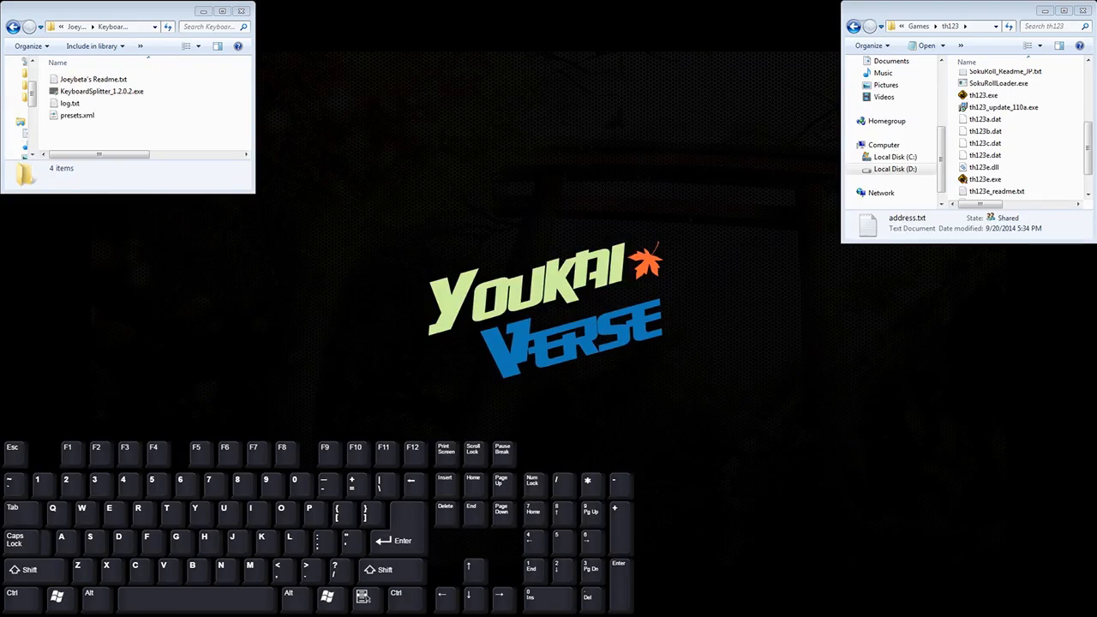
Relaunch Keyboard Splitter with Slots count 1 using the HID Keyboard Device
click(101, 91)
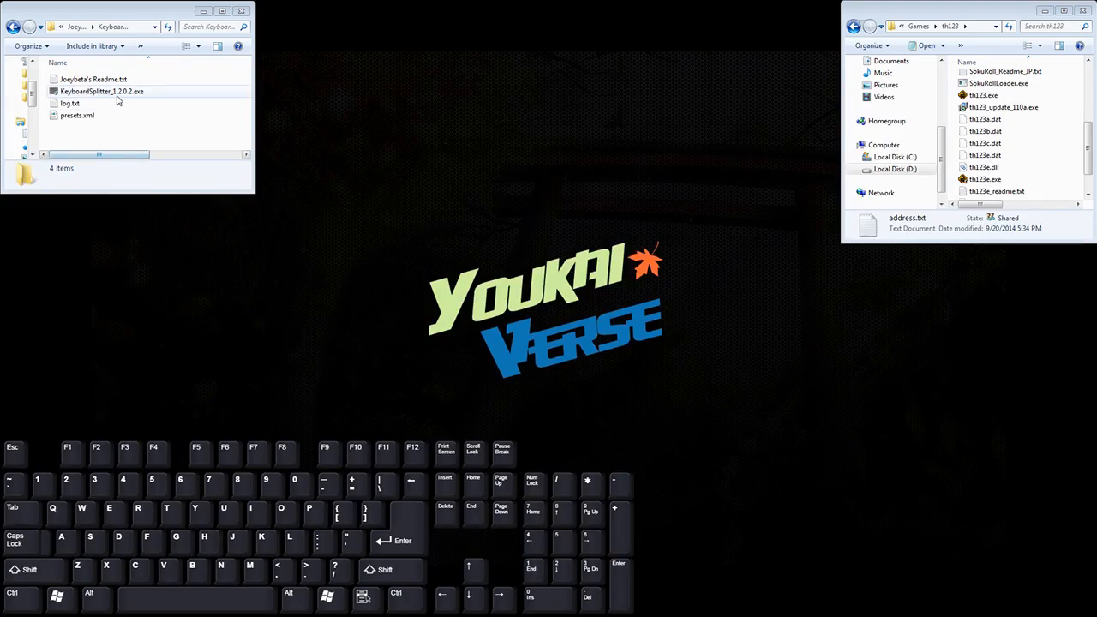
click(101, 91)
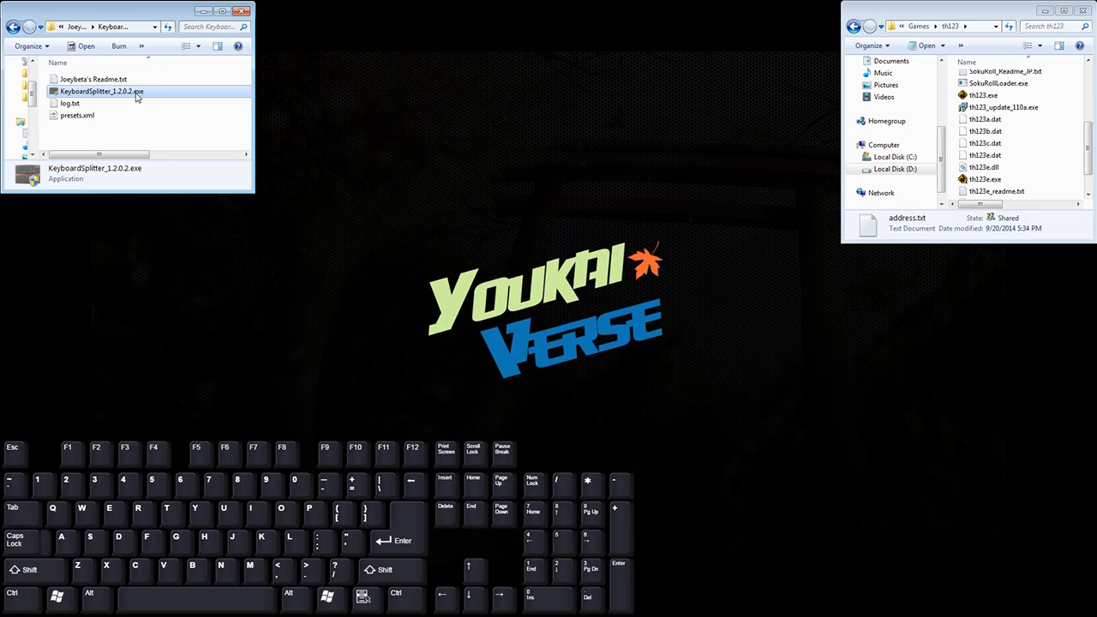
double_click(101, 91)
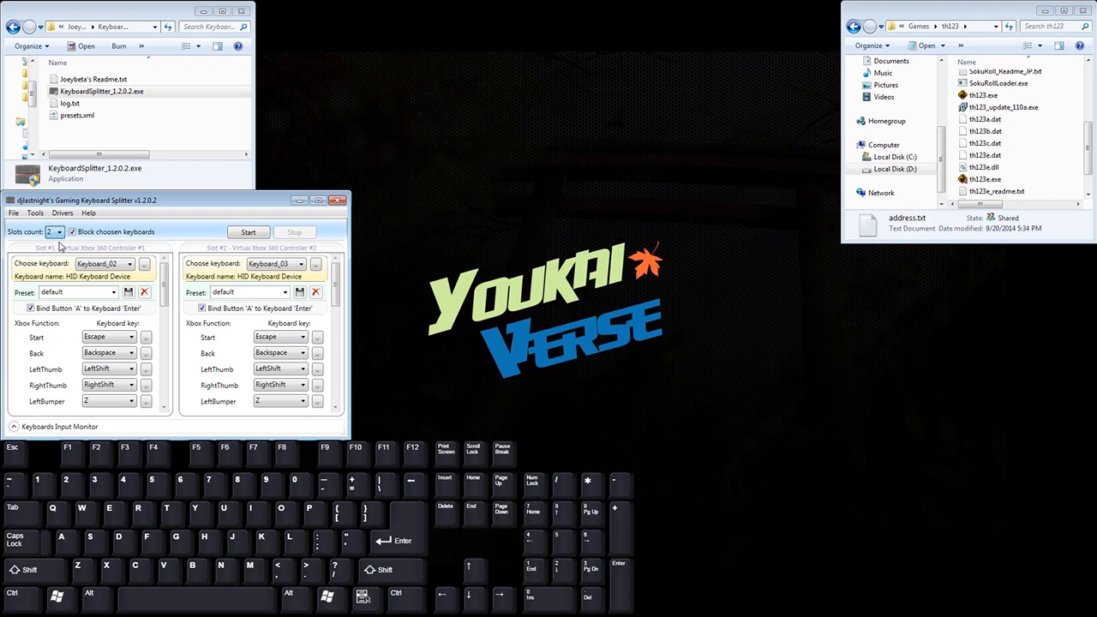
click(58, 235)
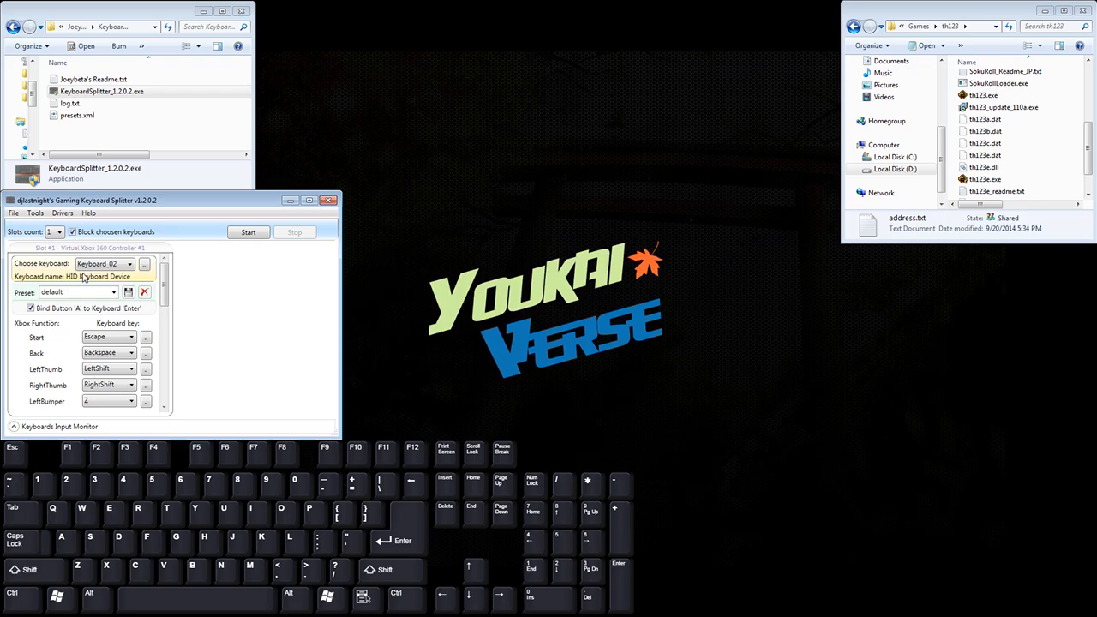
mouse_move(131, 264)
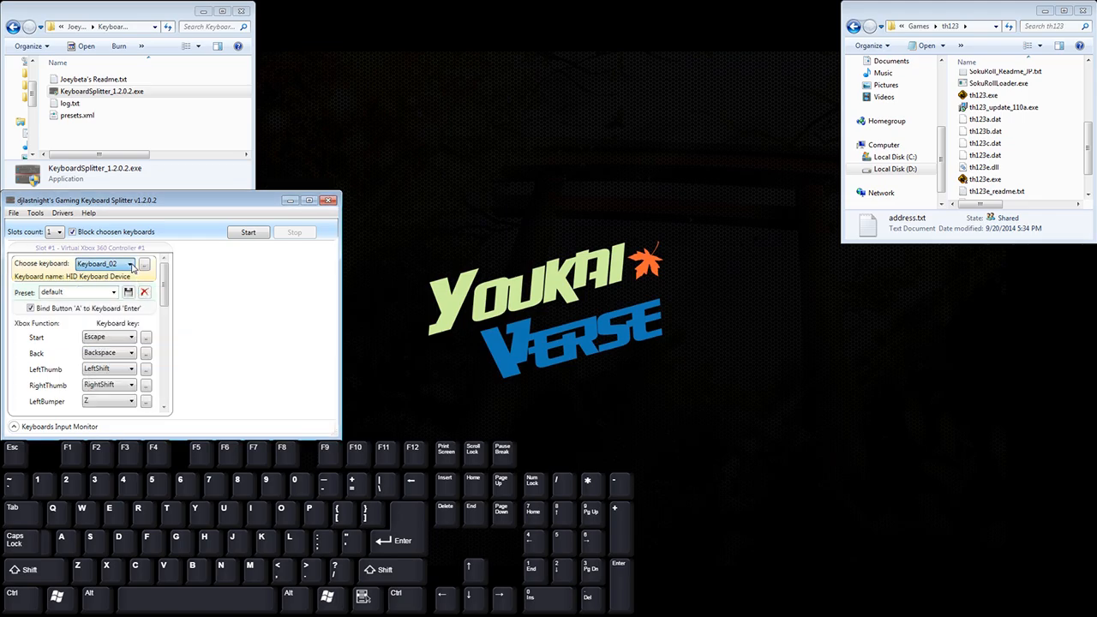
click(103, 264)
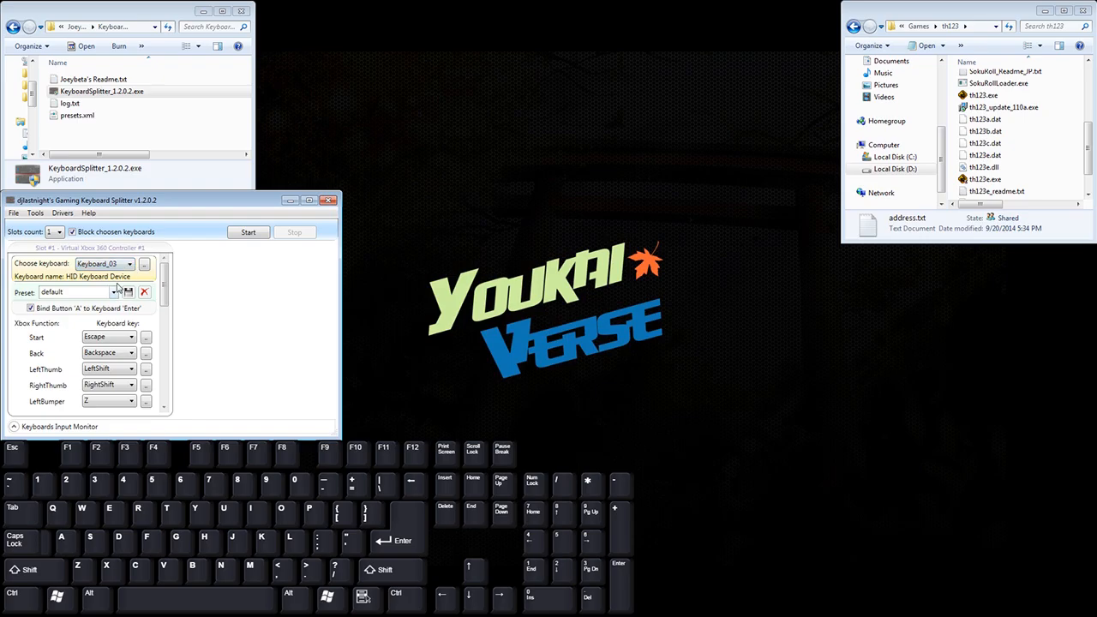
click(103, 264)
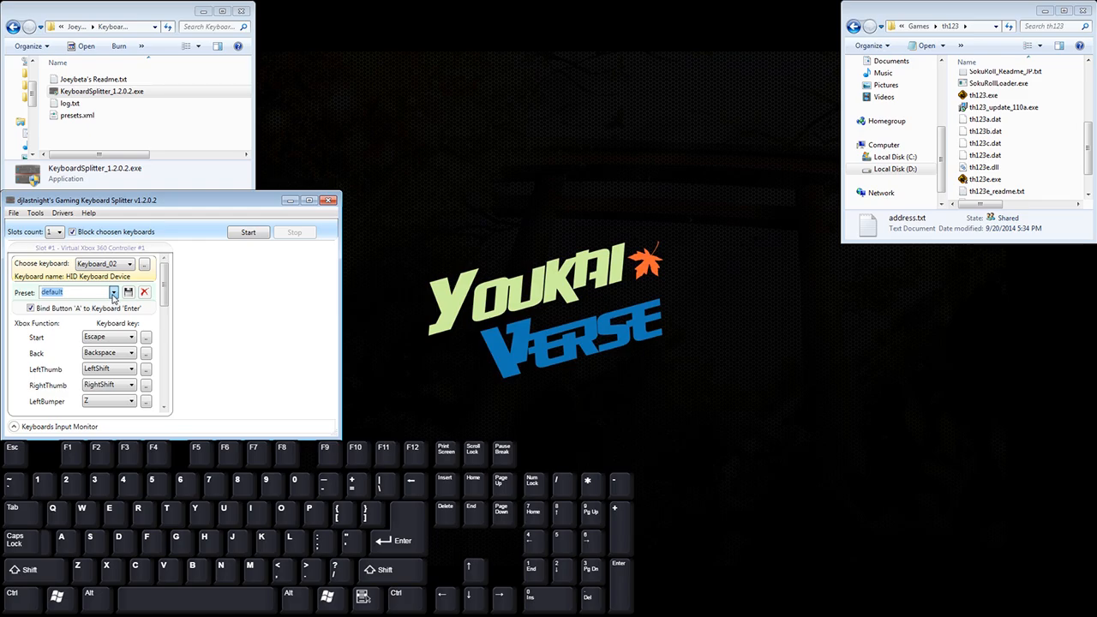
Apply the Touhou 12.3 Hisoutensoku preset to the slot and review its Xbox button-to-key assignments
click(75, 291)
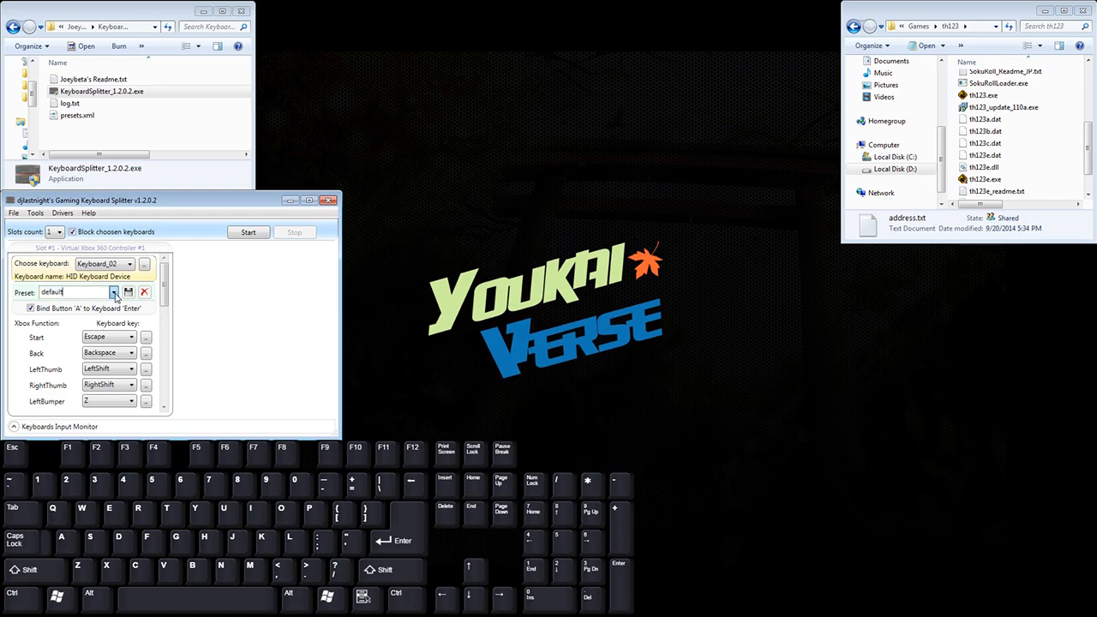
click(113, 291)
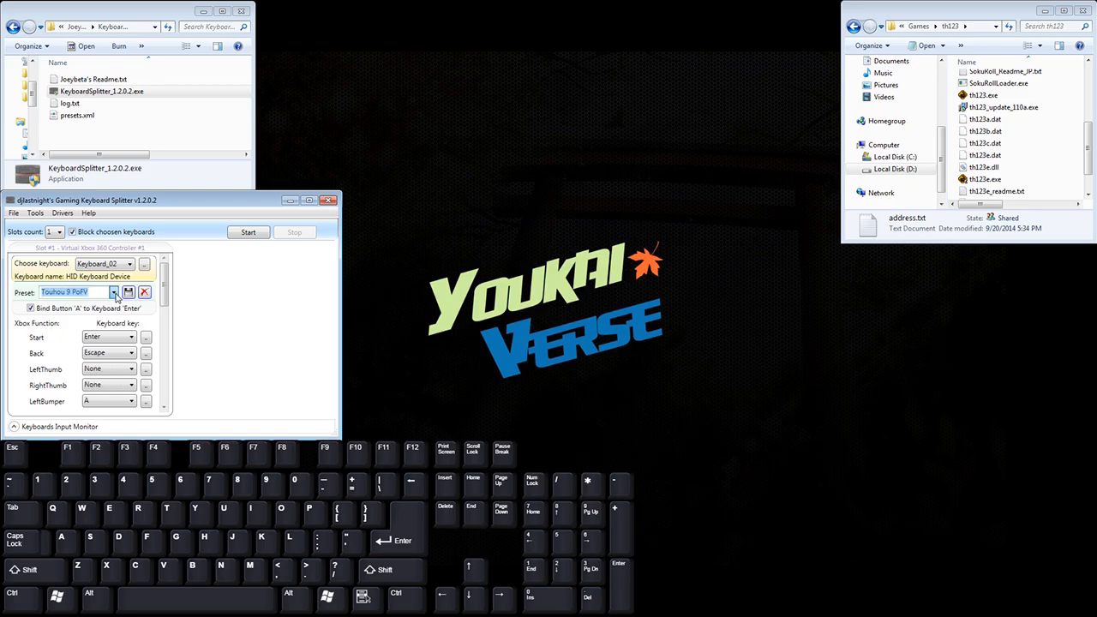
click(113, 292)
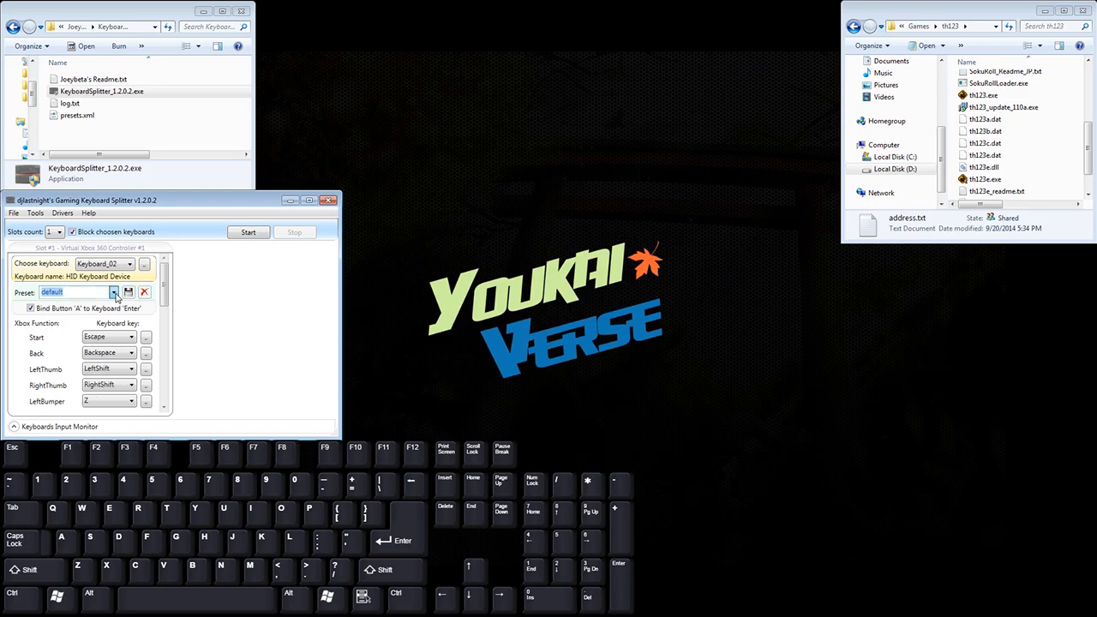
click(113, 292)
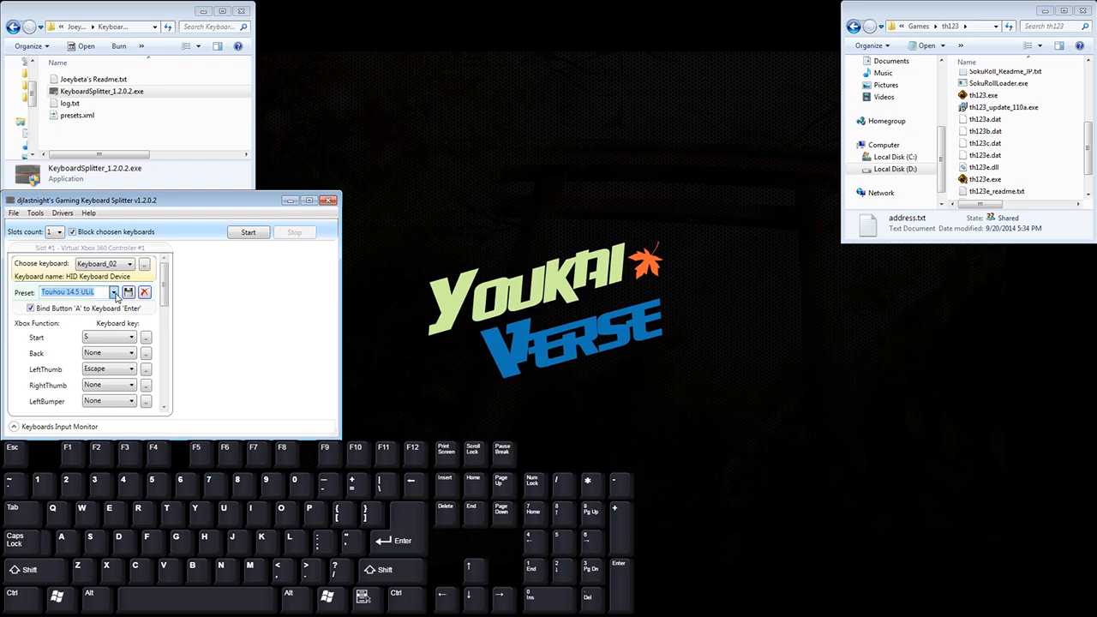
click(113, 292)
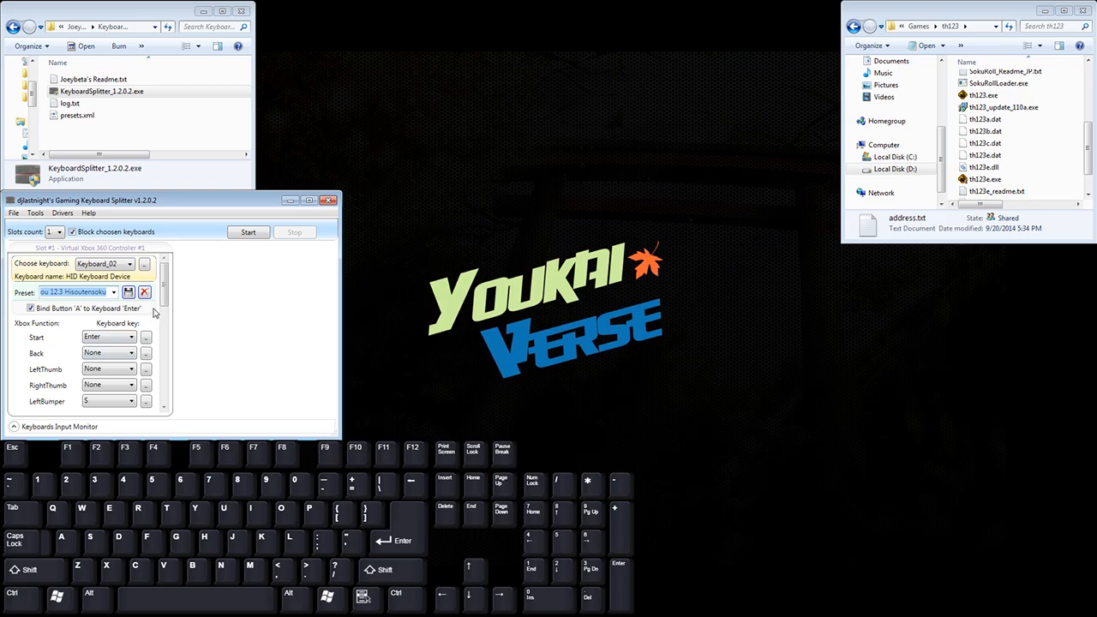
scroll(down, 3)
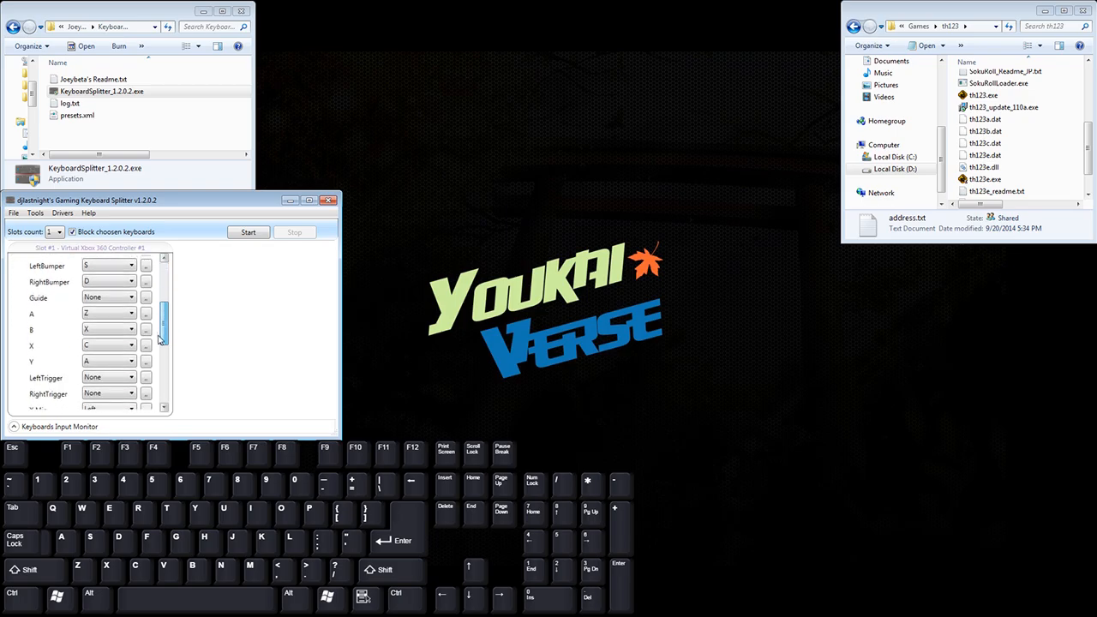
scroll(down, 3)
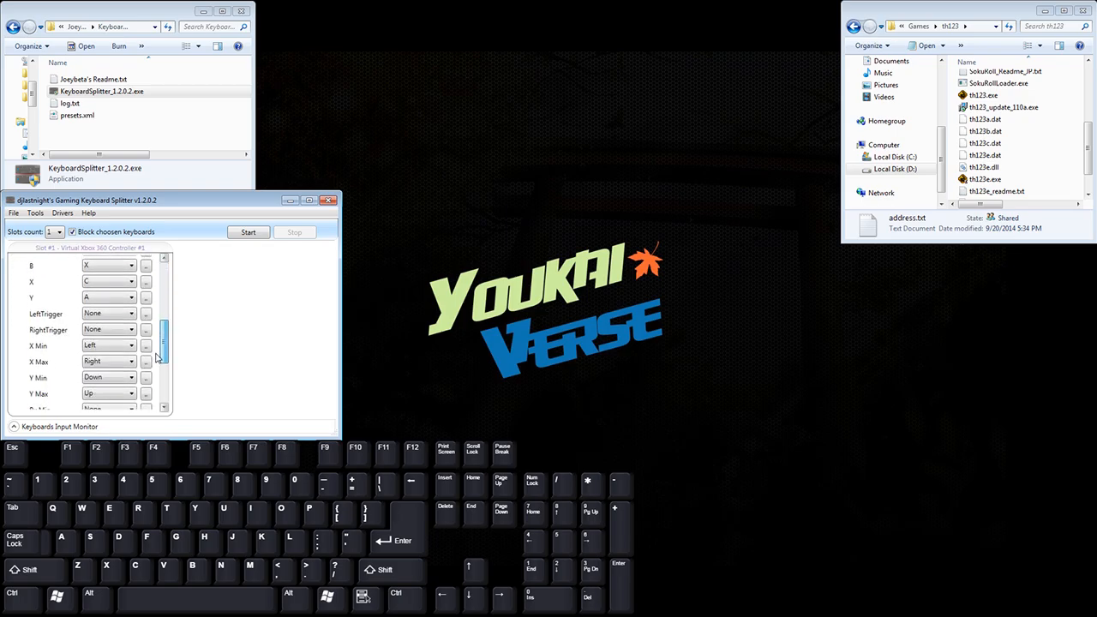
scroll(down, 3)
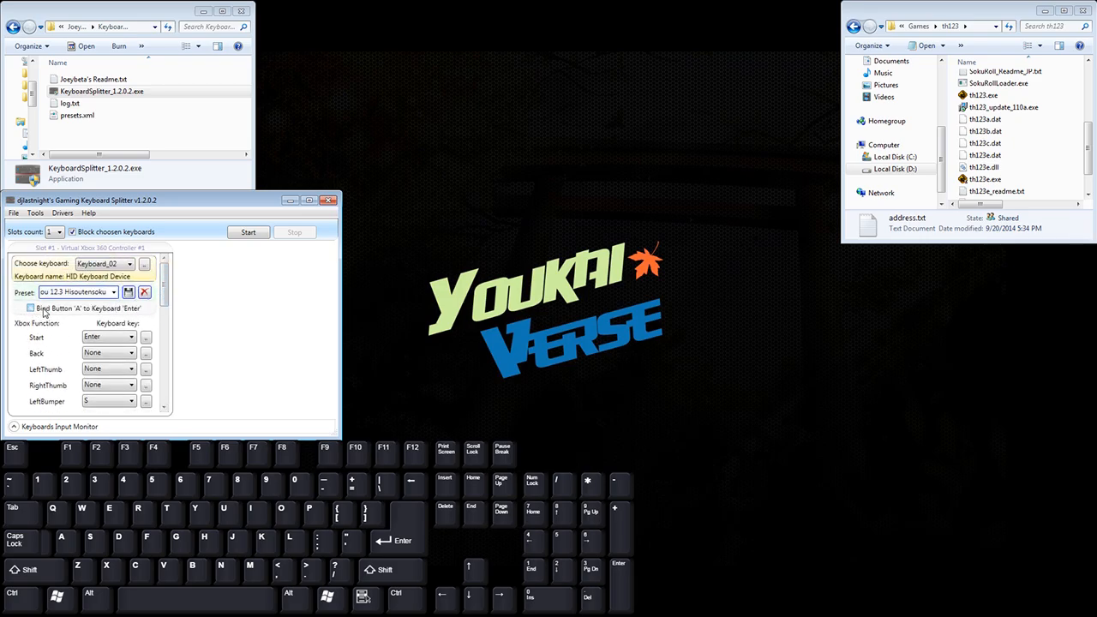
scroll(down, 3)
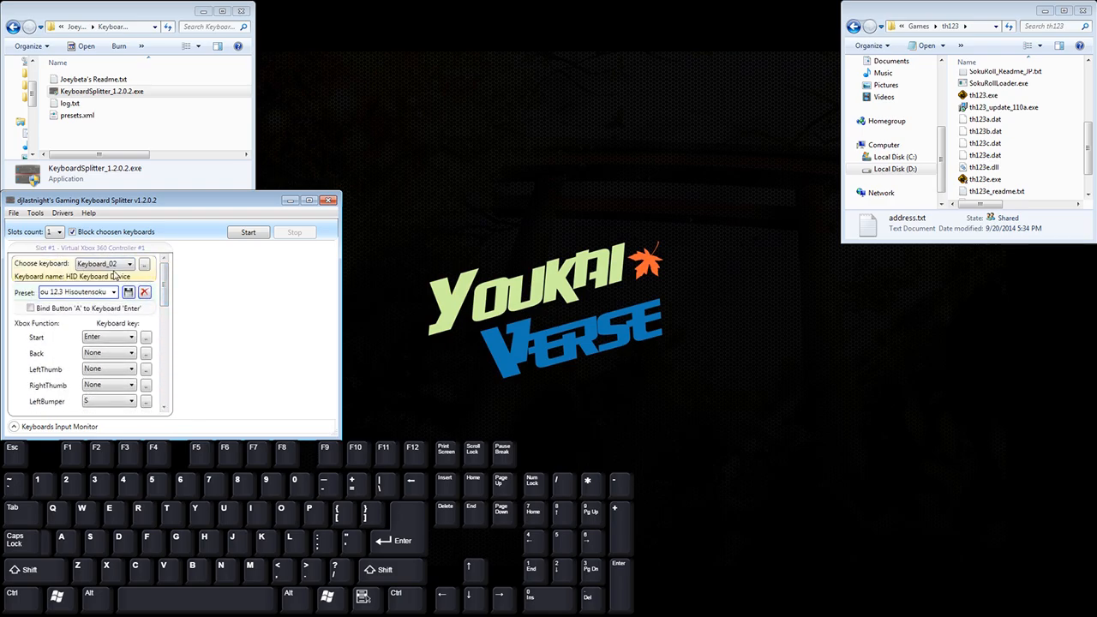
Start emulation creating Xbox Device #1 and place the Virtual Xbox Controllers Test window on the right
click(249, 233)
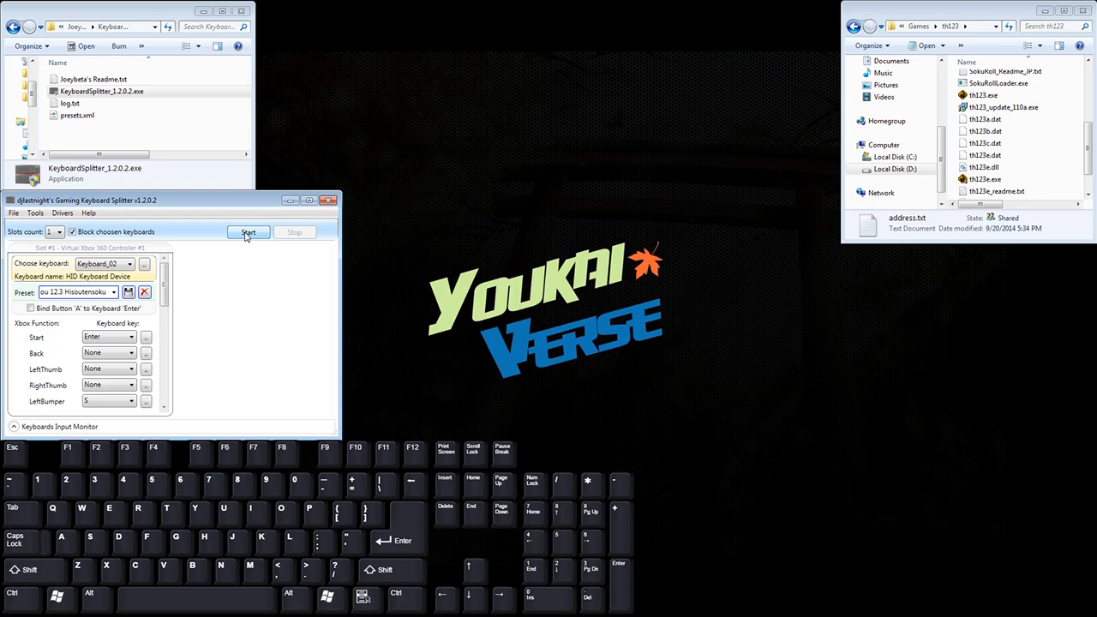
click(247, 233)
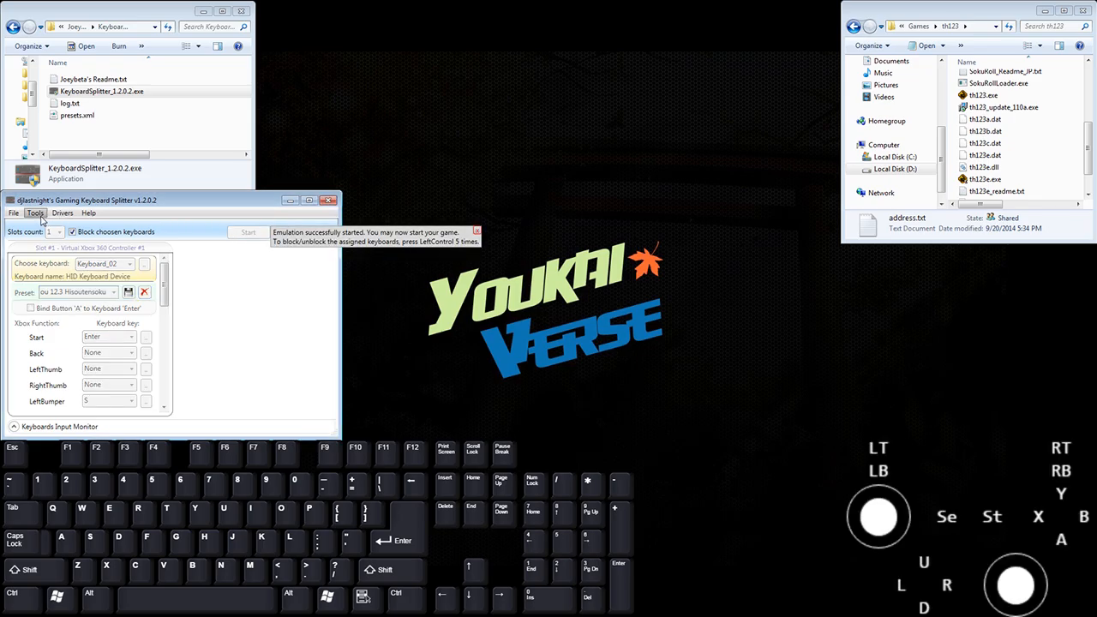
click(35, 213)
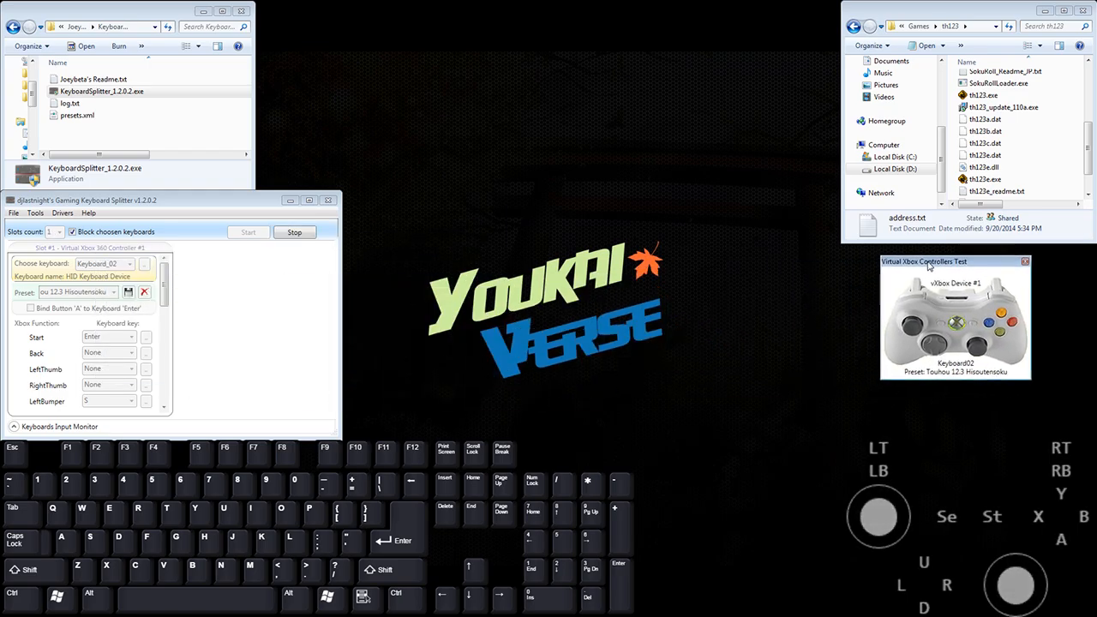
drag(924, 261, 988, 250)
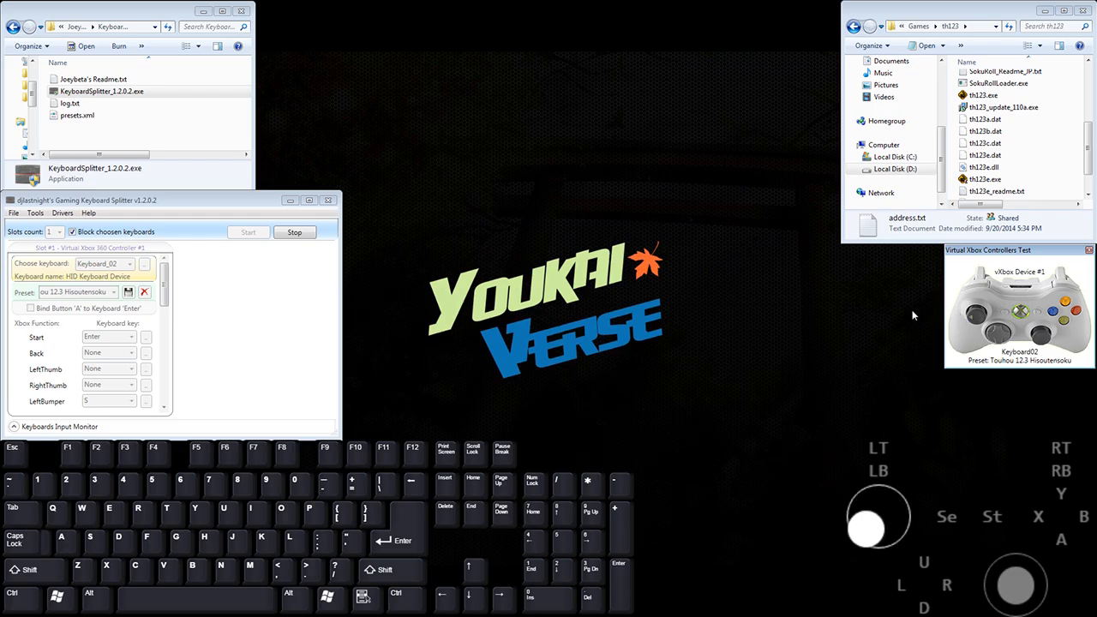
mouse_move(710, 295)
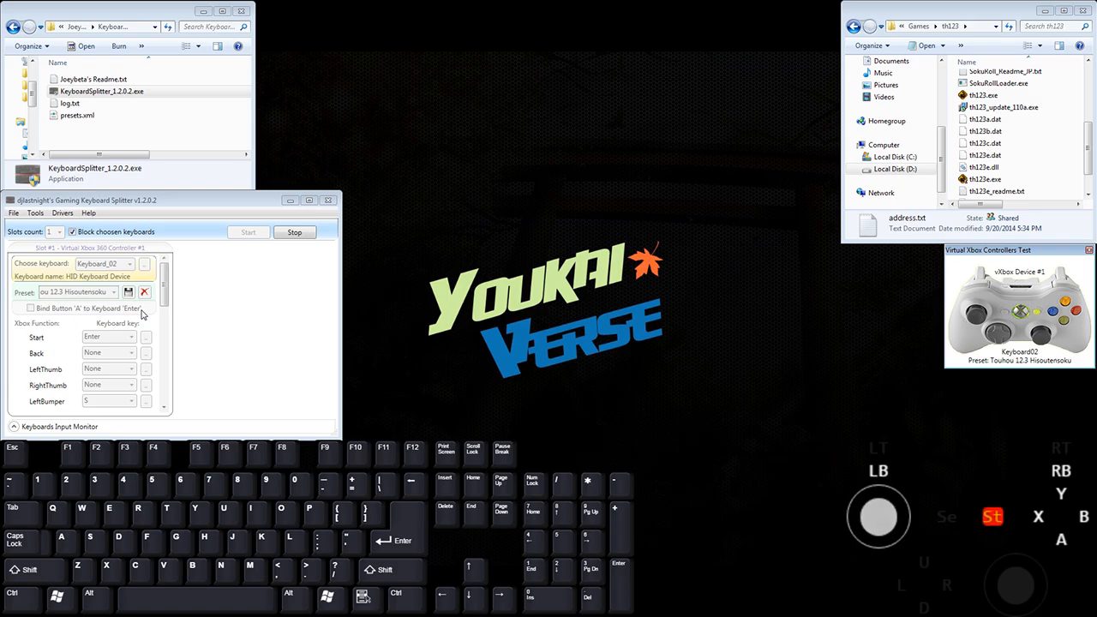
click(985, 180)
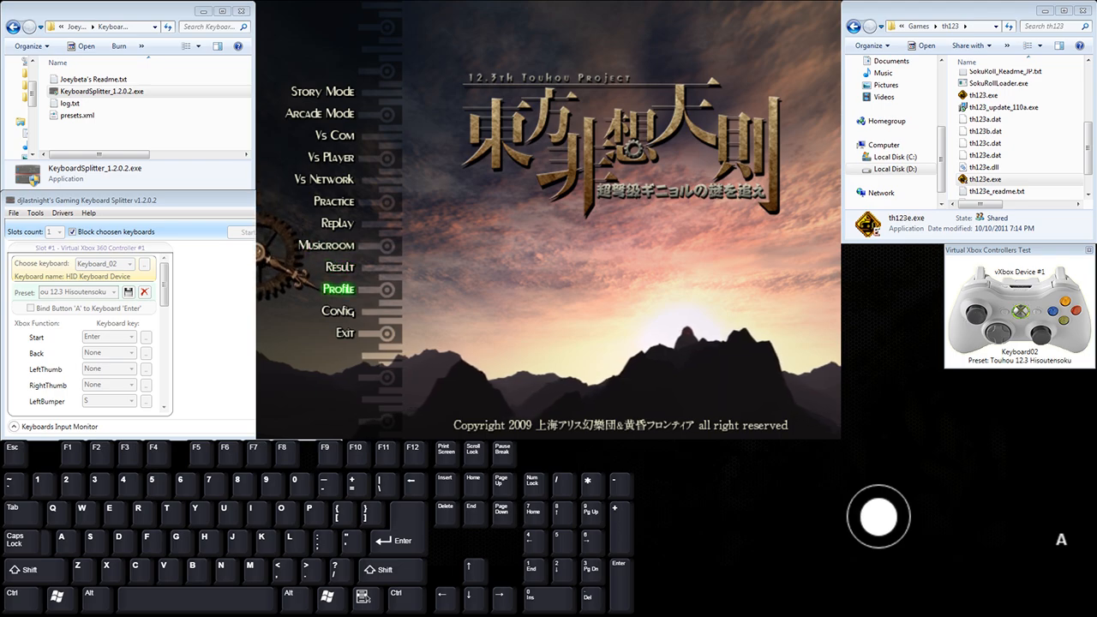
Enter Profile > Key Config in Touhou 12.3 and move up the profile list with the virtual controller
click(338, 288)
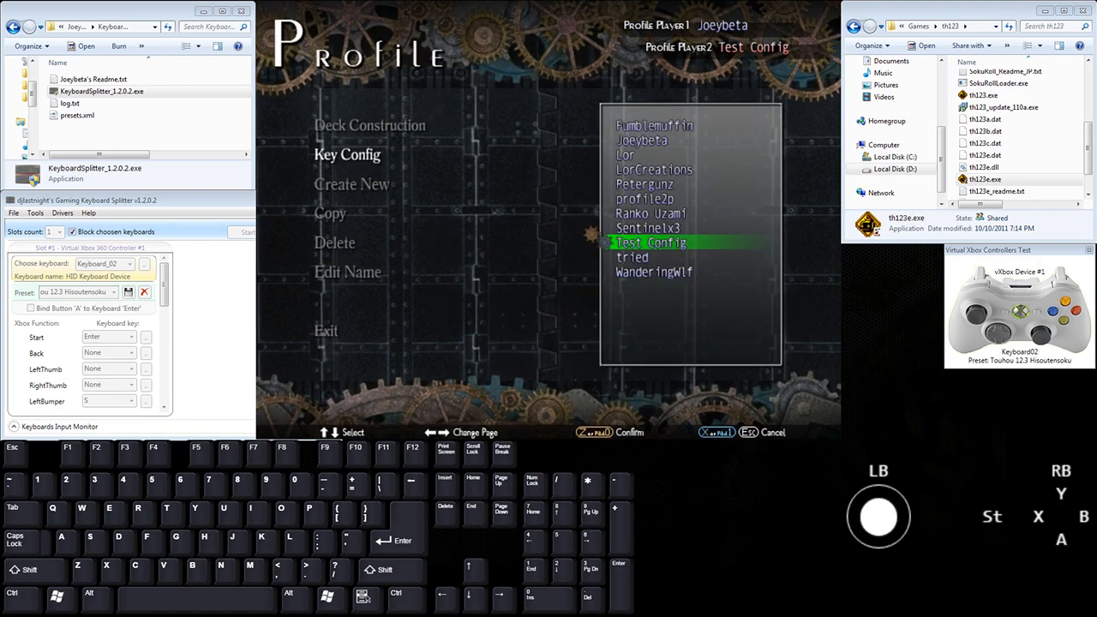
key(up)
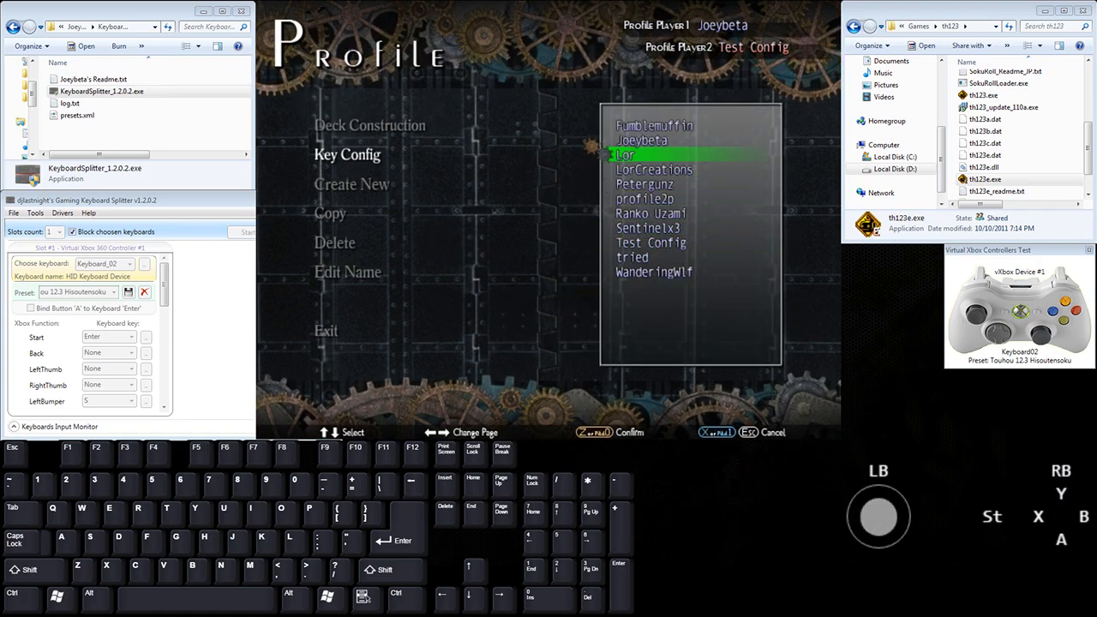
click(346, 155)
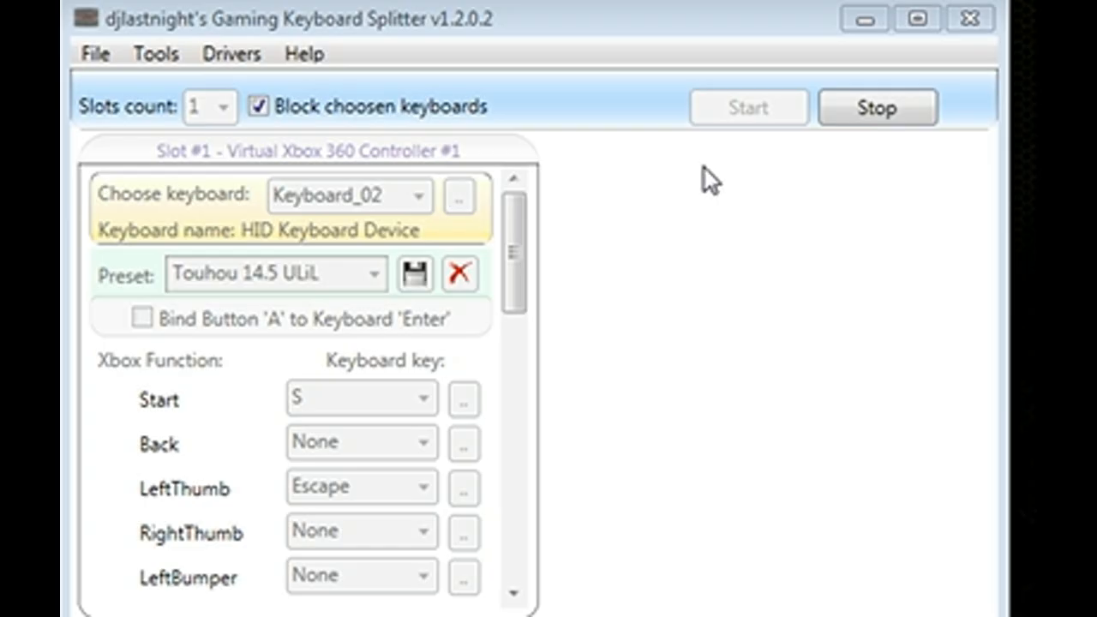
Stop emulation and review the Touhou 14.5 ULiL mappings (Start S, A Z) via the Start key picker
click(878, 106)
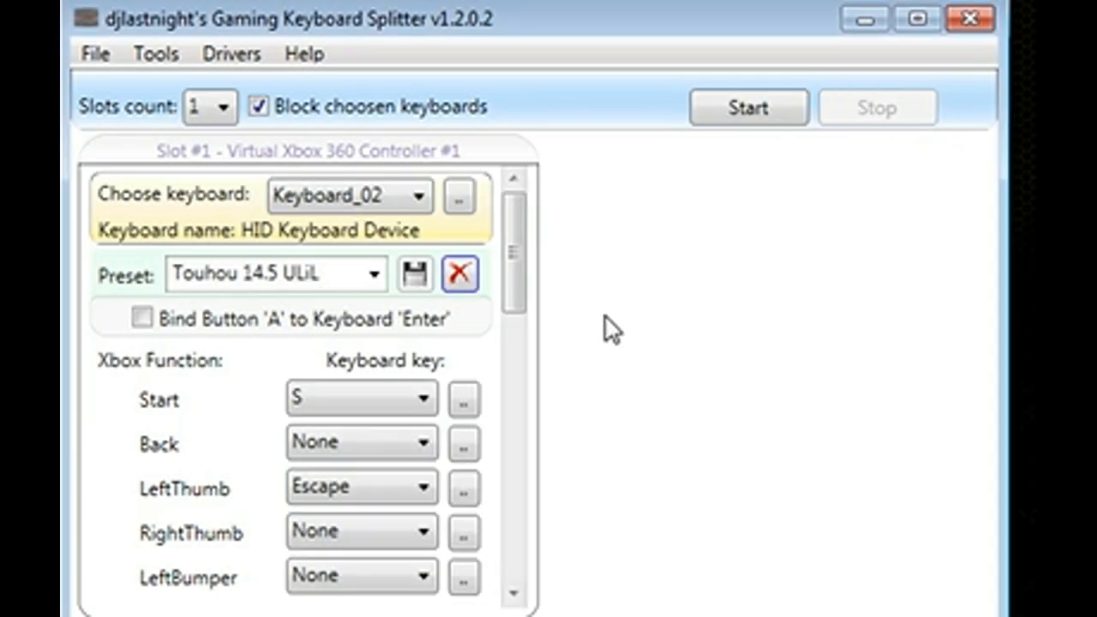
mouse_move(329, 324)
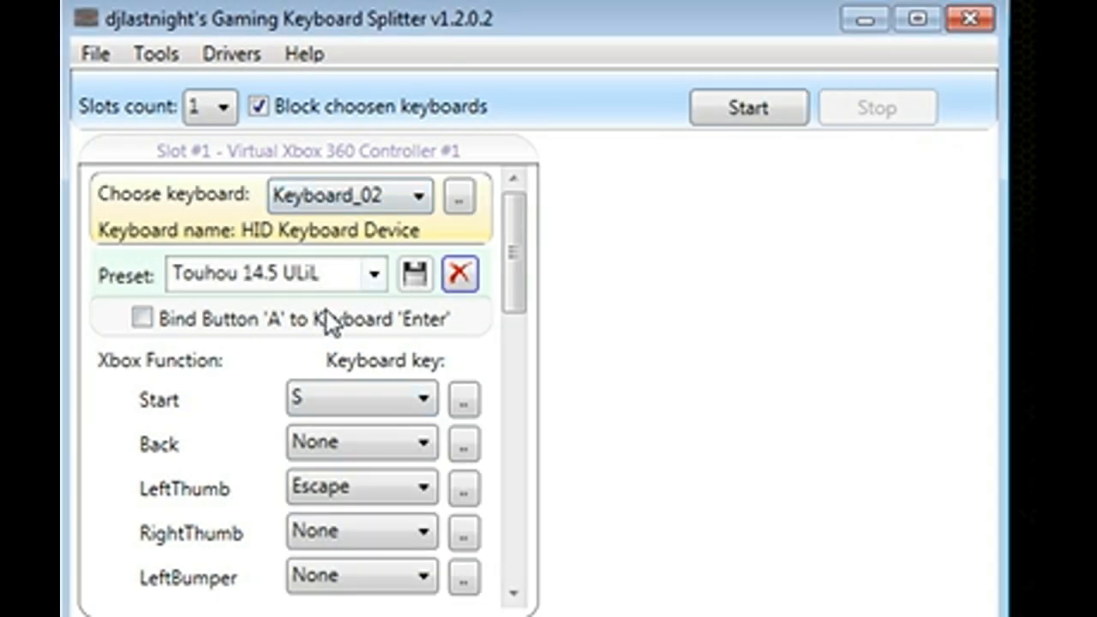
mouse_move(333, 324)
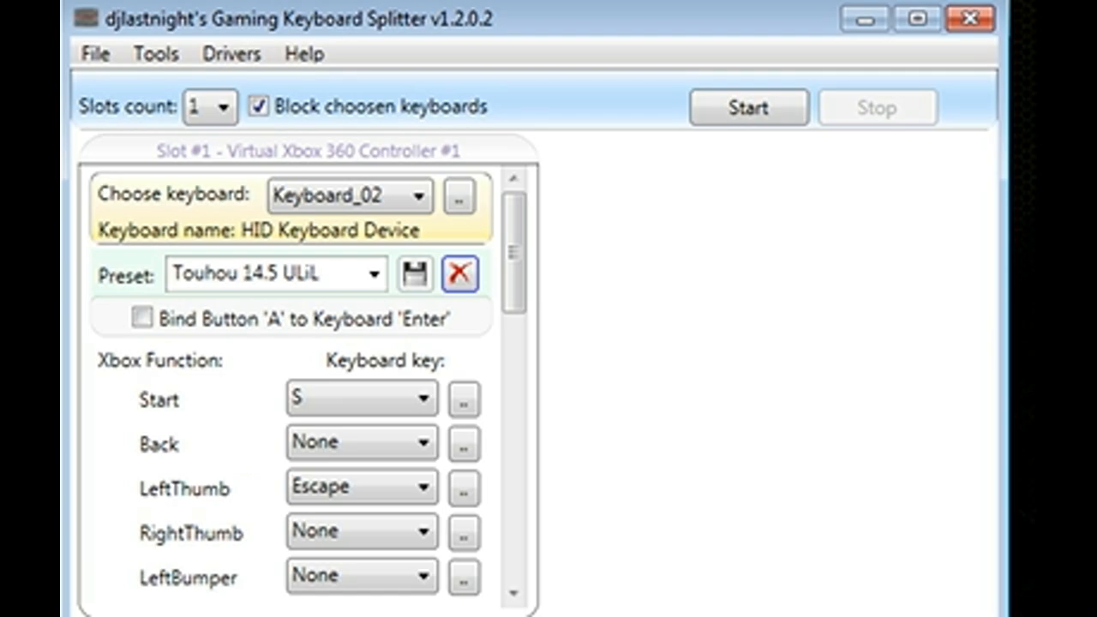
scroll(down, 3)
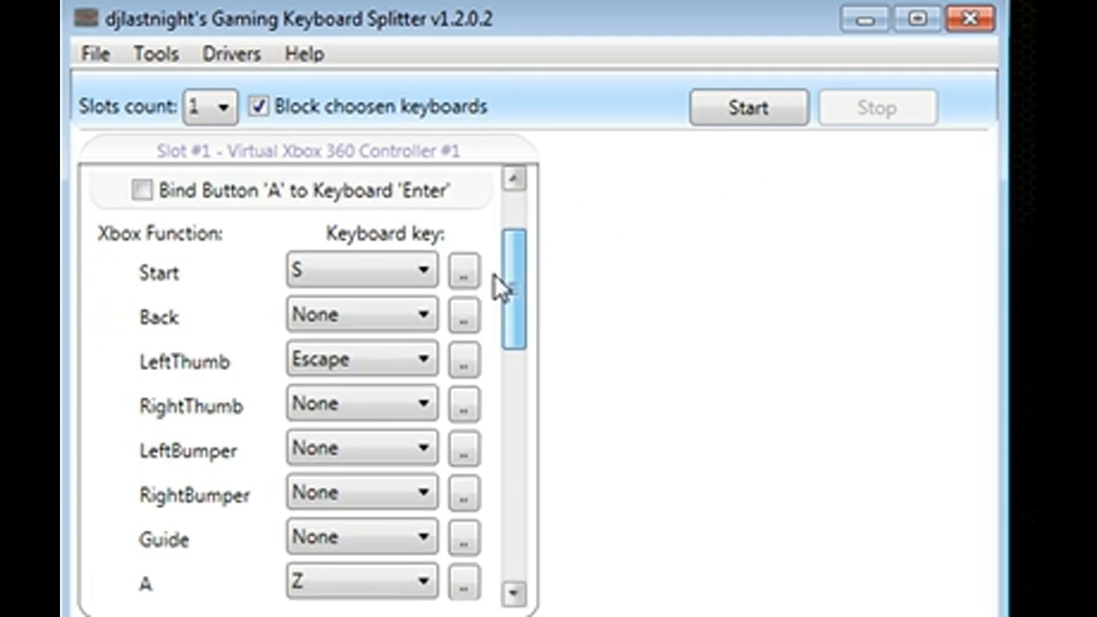
click(361, 268)
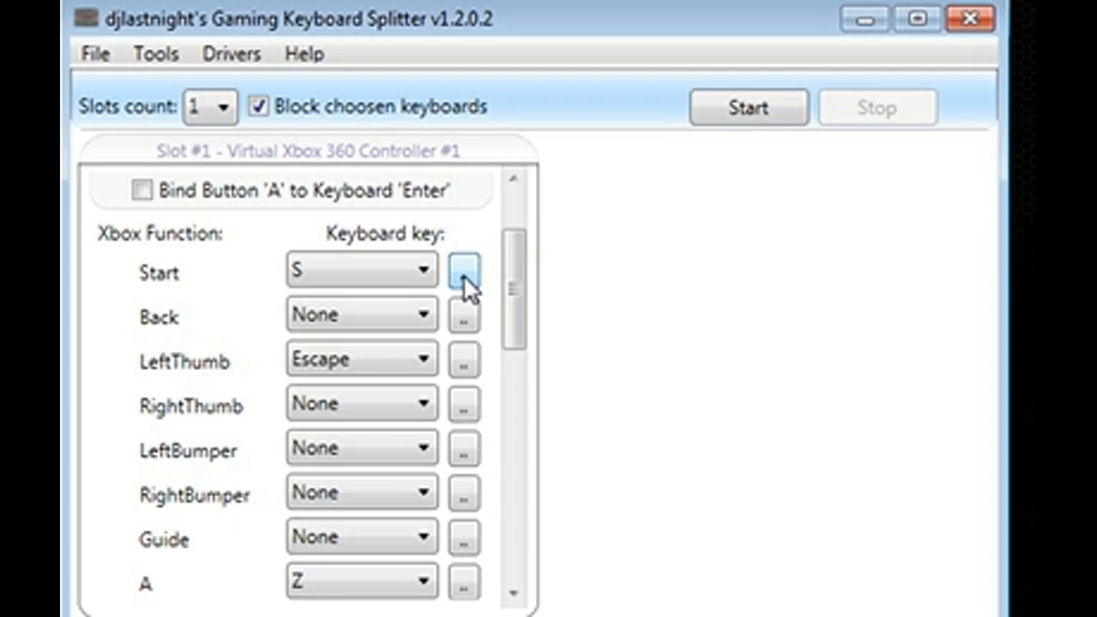
click(463, 270)
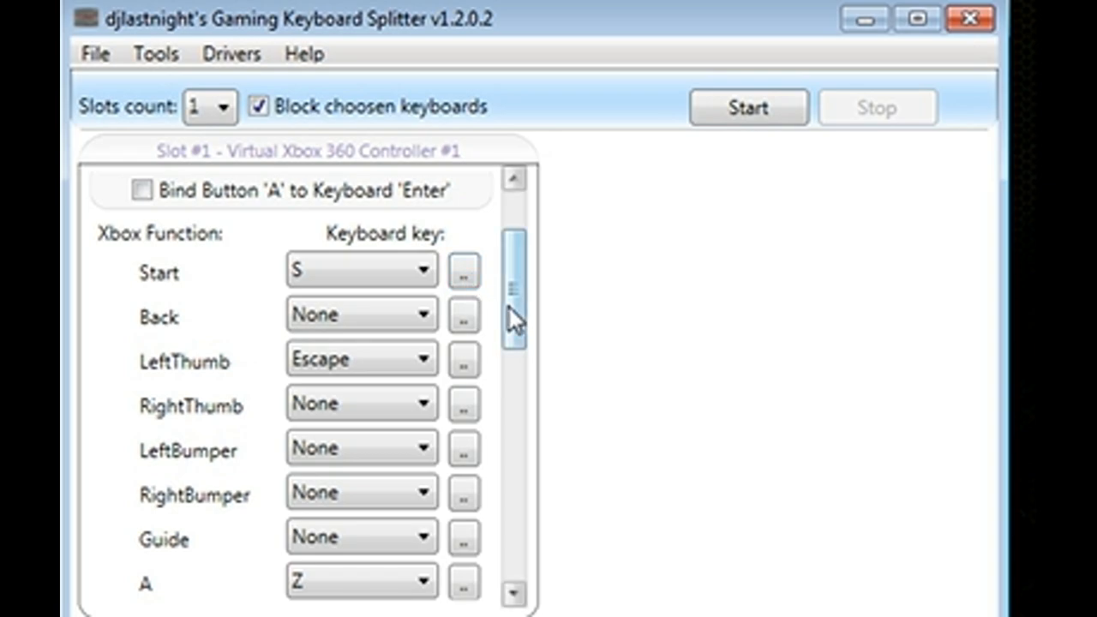
scroll(up, 3)
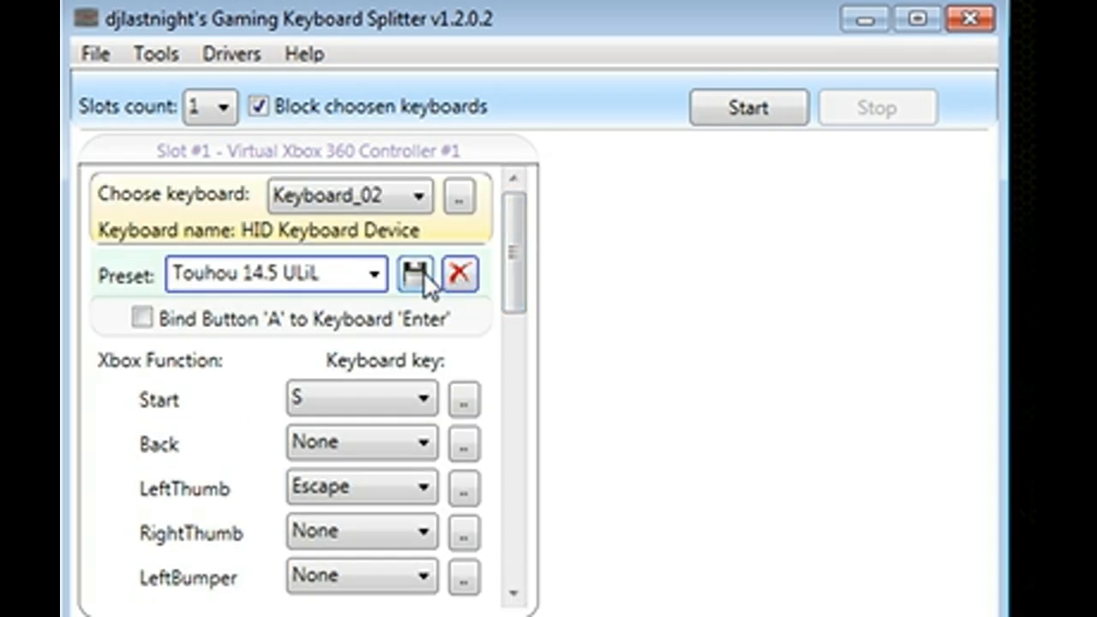